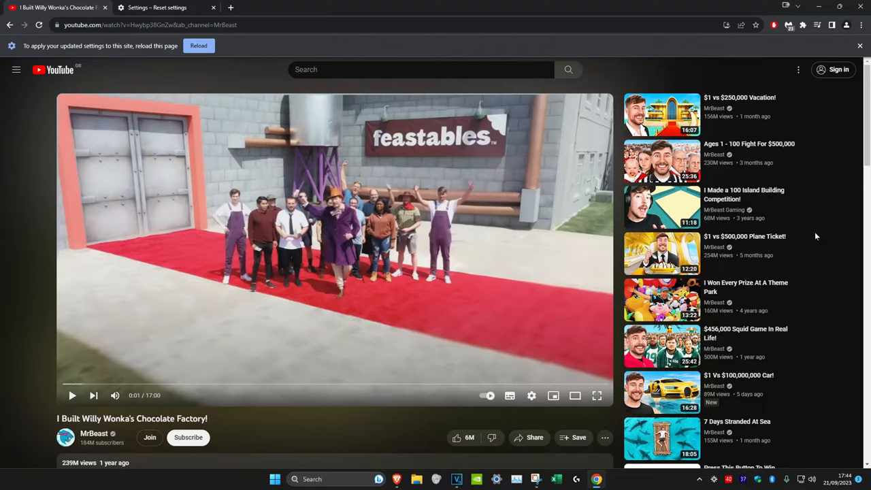
{"action": "mouse_move", "coordinate": [656, 209]}
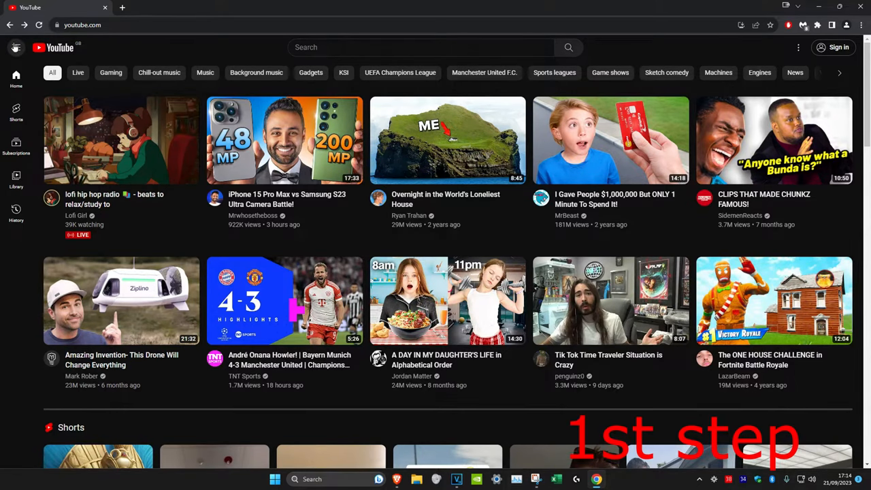
Step: Expand the YouTube sidebar to show full section labels and set page zoom to 100%
{"action": "left_click", "coordinate": [15, 47]}
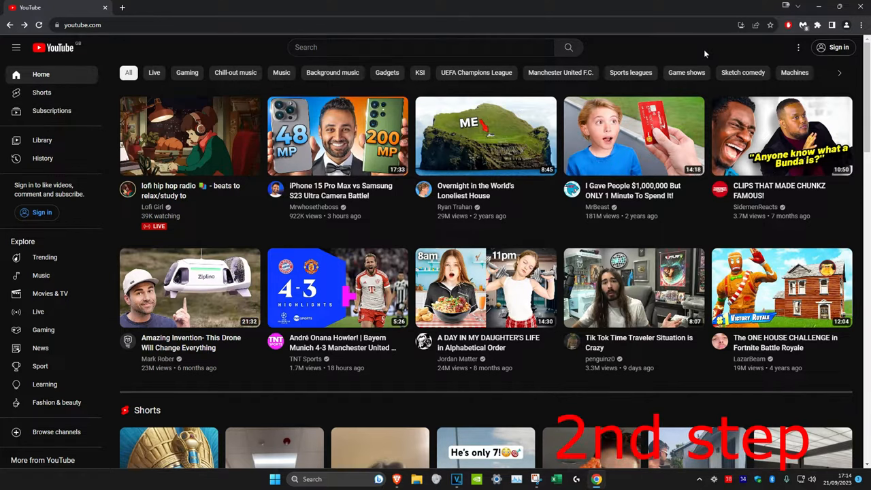
{"action": "mouse_move", "coordinate": [835, 37]}
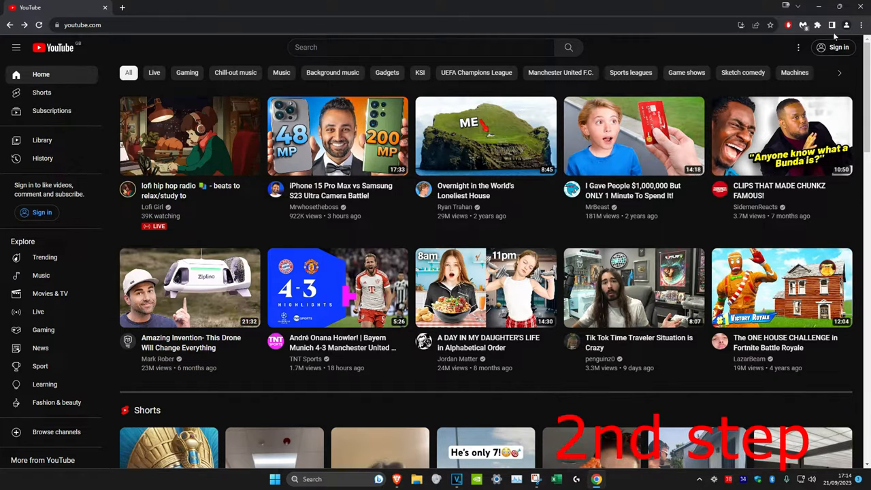
{"action": "left_click", "coordinate": [861, 25]}
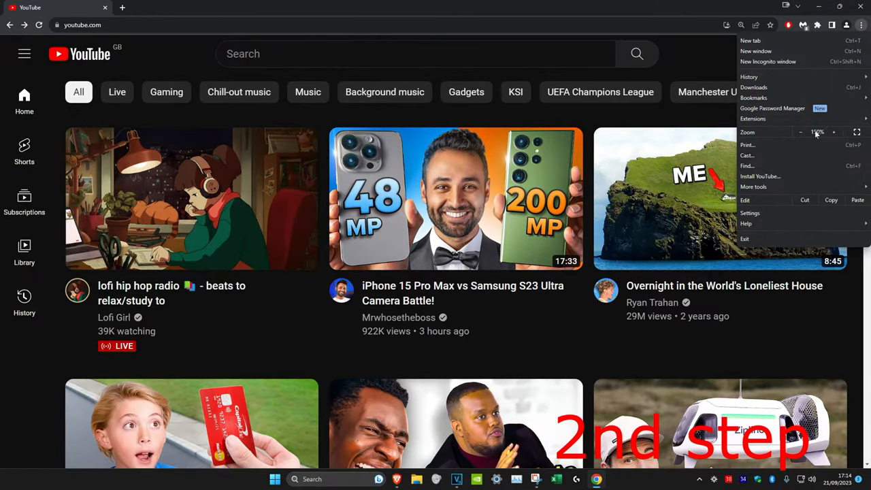
{"action": "left_click", "coordinate": [801, 132]}
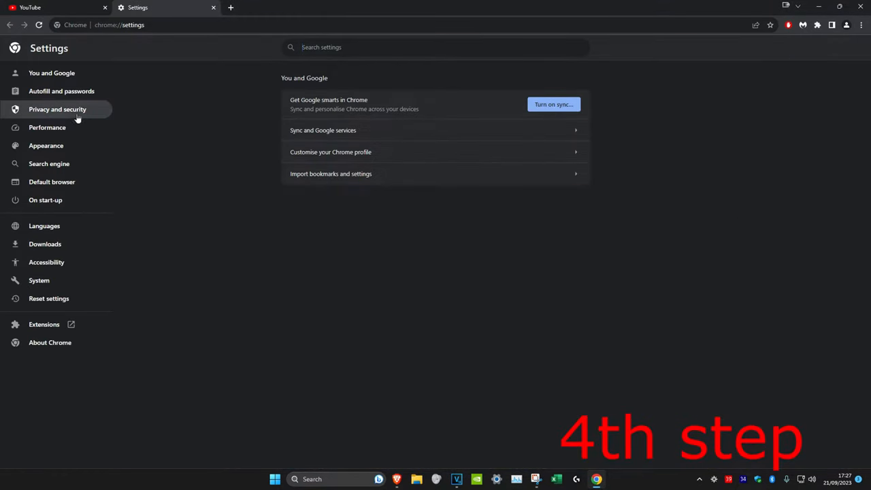
Step: Under Privacy and security, clear youtube.com's site data and permissions, then return to YouTube
{"action": "left_click", "coordinate": [57, 109]}
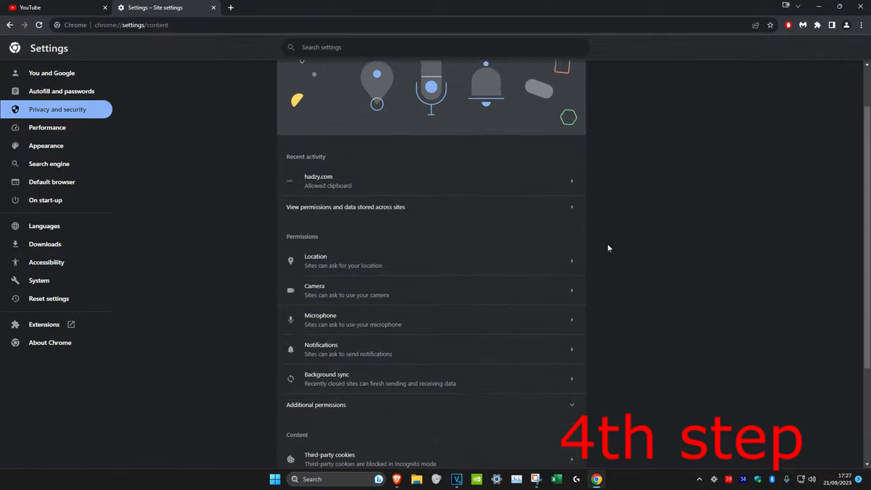
{"action": "scroll", "scroll_direction": "down", "scroll_amount": 3}
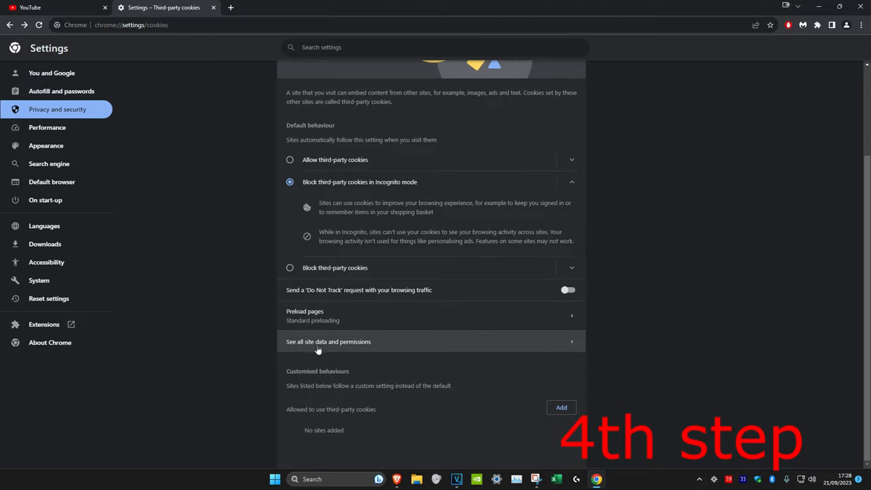
{"action": "left_click", "coordinate": [328, 342]}
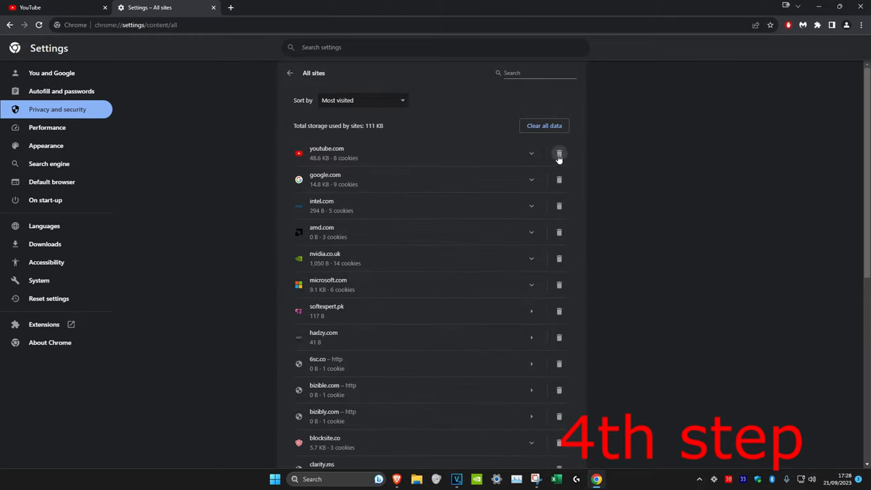
{"action": "left_click", "coordinate": [559, 153]}
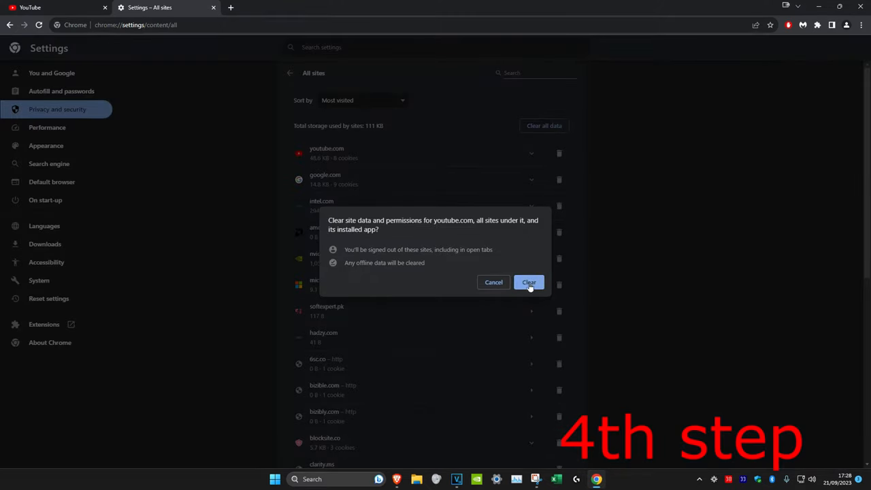
{"action": "left_click", "coordinate": [529, 282]}
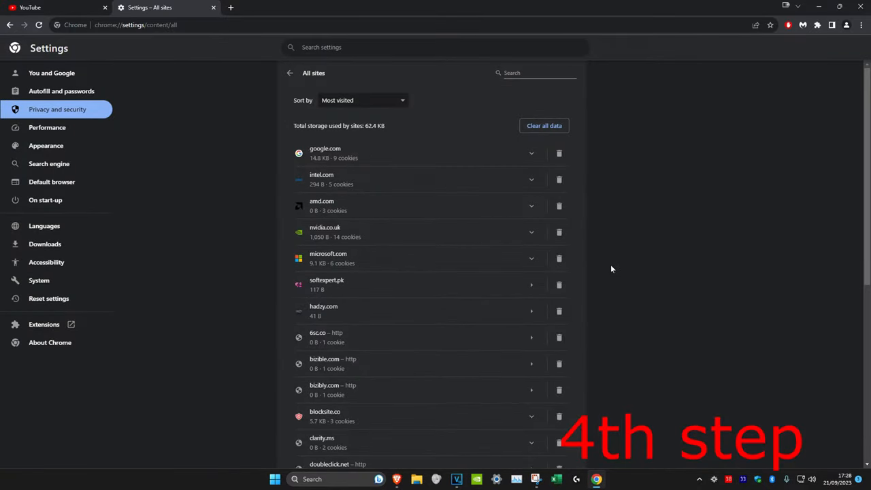
{"action": "left_click", "coordinate": [51, 7]}
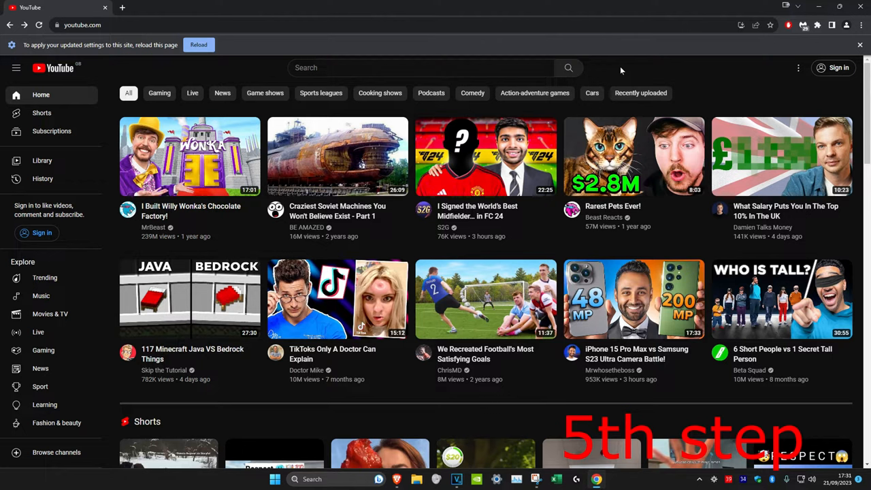
{"action": "mouse_move", "coordinate": [860, 25]}
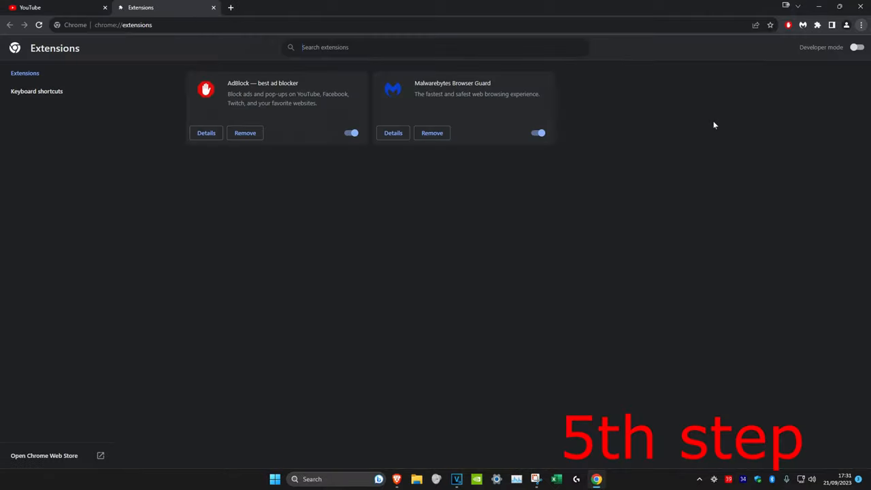
{"action": "mouse_move", "coordinate": [383, 197]}
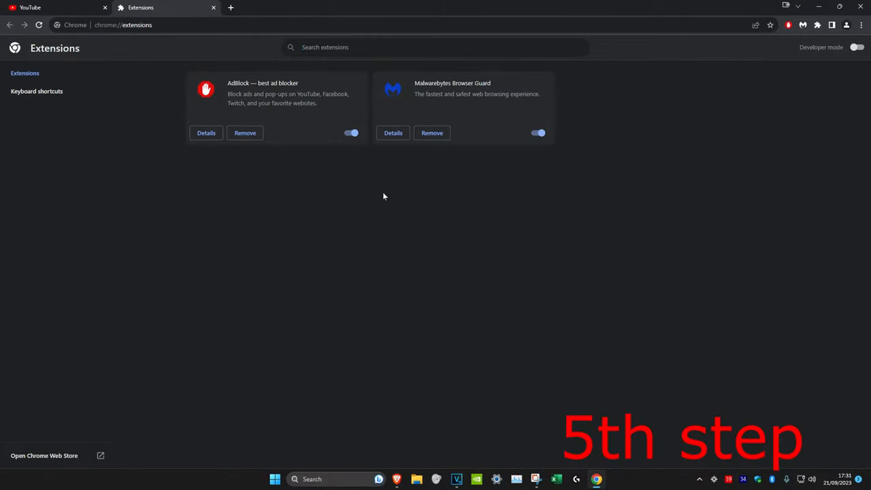
{"action": "mouse_move", "coordinate": [432, 133]}
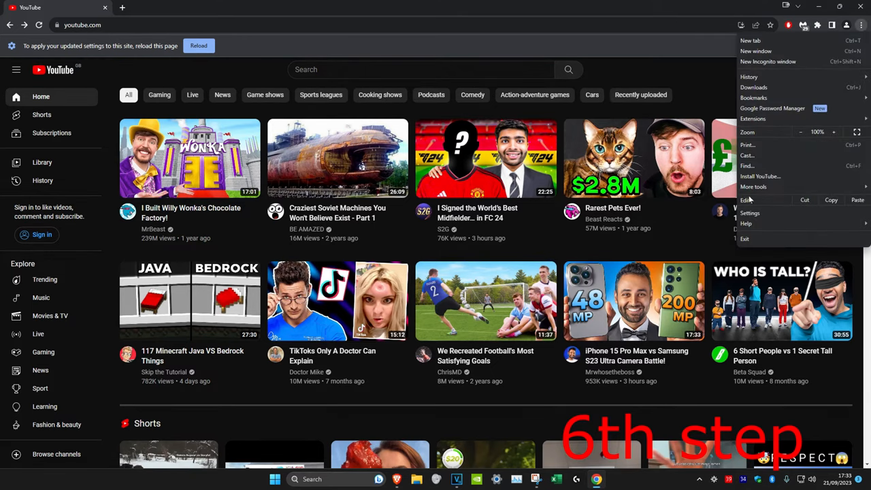
Step: Open Chrome settings and go to the options for clearing browsing data
{"action": "left_click", "coordinate": [749, 213]}
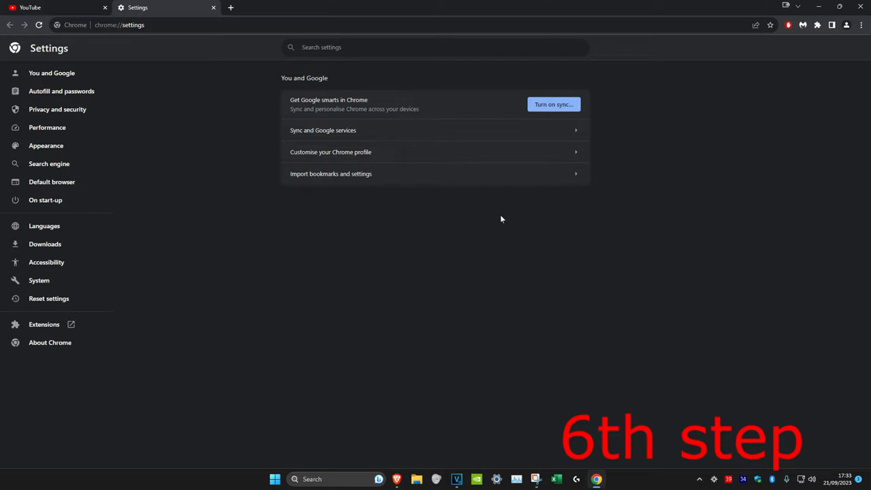
{"action": "left_click", "coordinate": [57, 108]}
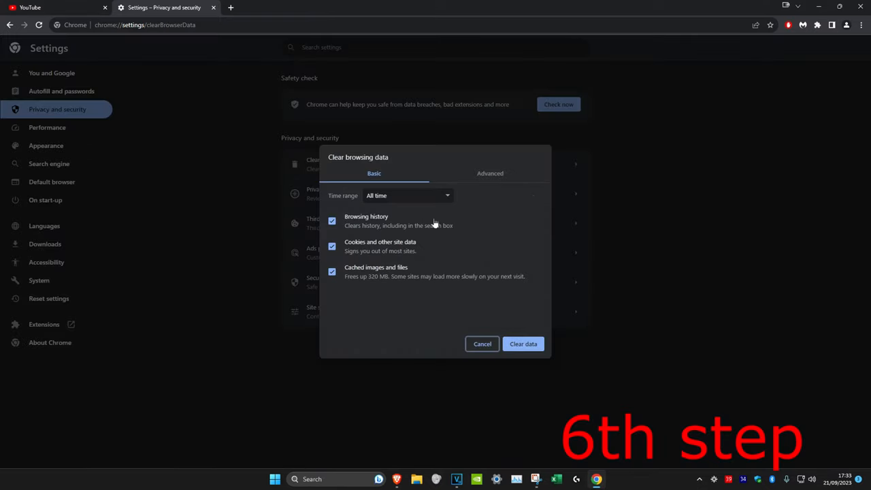
{"action": "mouse_move", "coordinate": [391, 279]}
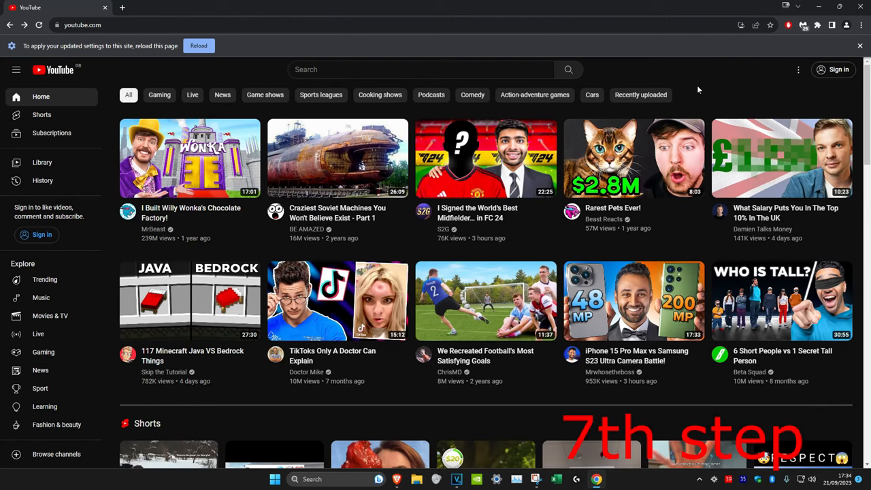
Step: In Chrome settings, choose Reset settings' 'Restore settings to their original defaults'
{"action": "left_click", "coordinate": [860, 26]}
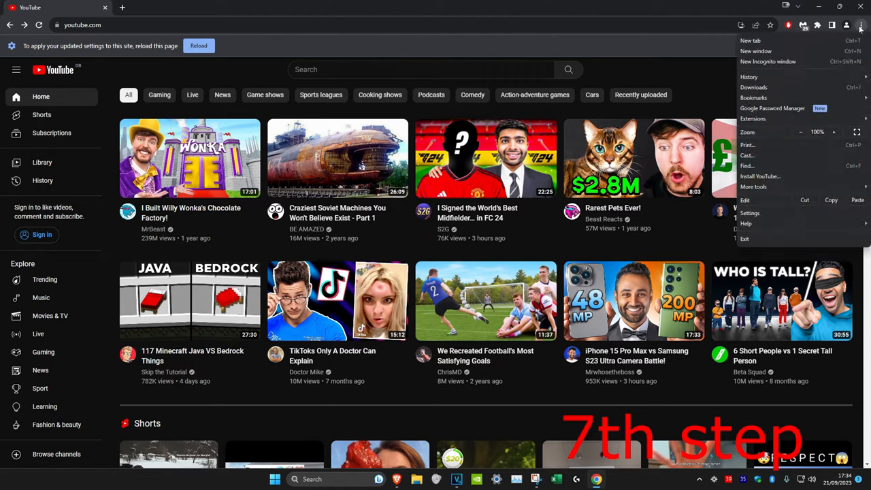
{"action": "left_click", "coordinate": [749, 213]}
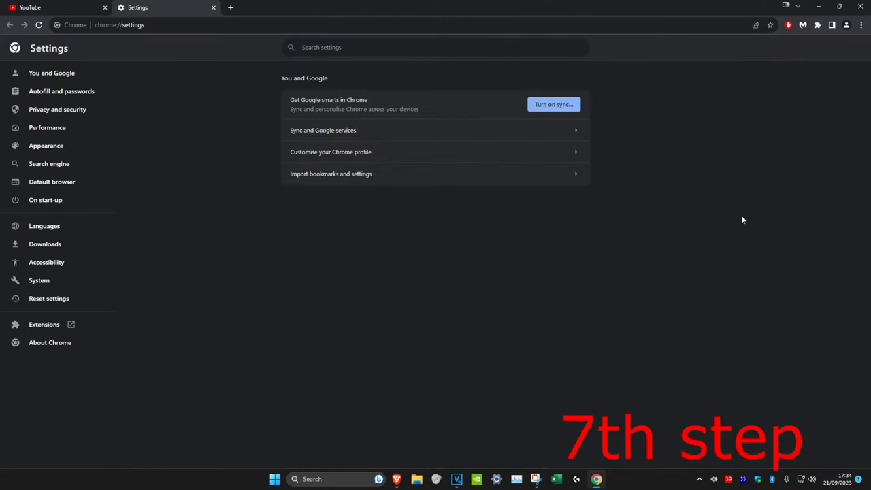
{"action": "left_click", "coordinate": [48, 298]}
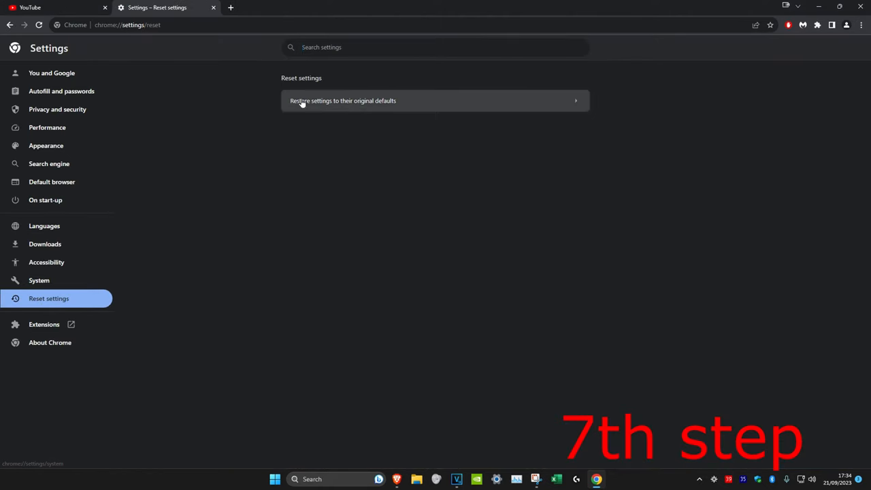
{"action": "left_click", "coordinate": [343, 100]}
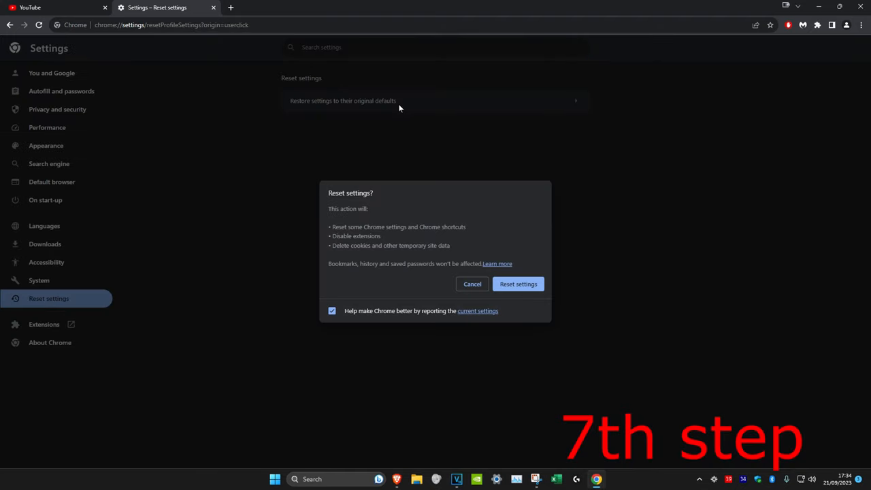
{"action": "mouse_move", "coordinate": [522, 304]}
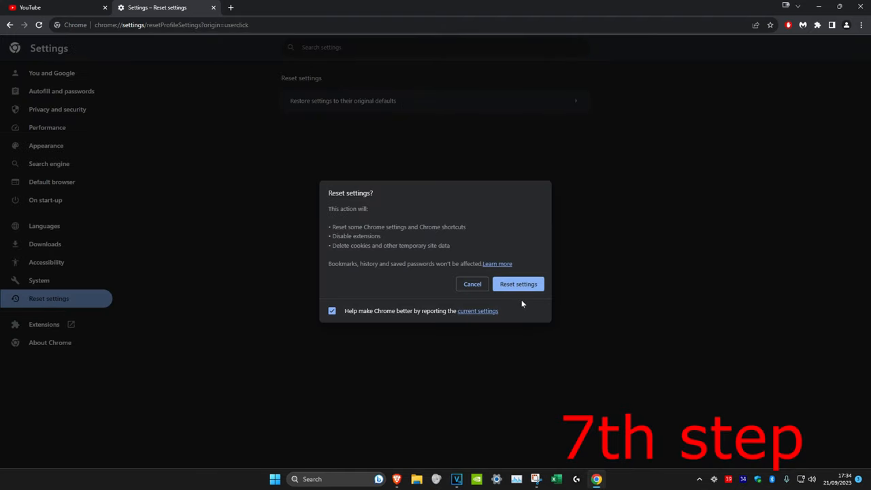